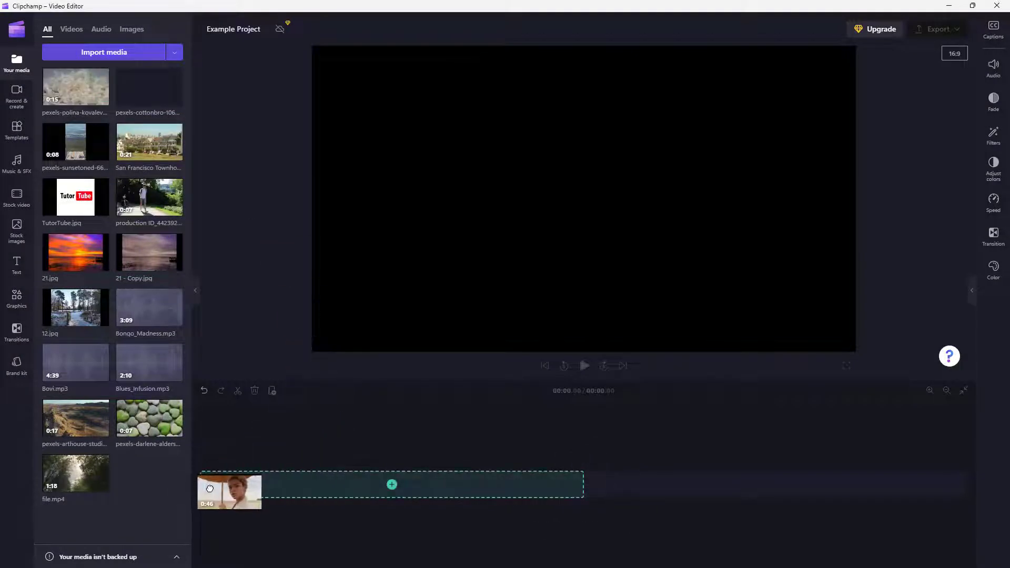
Place the 46-second pexels-cottonbro wheat-field clip on the empty timeline and select it.
left_click(392, 484)
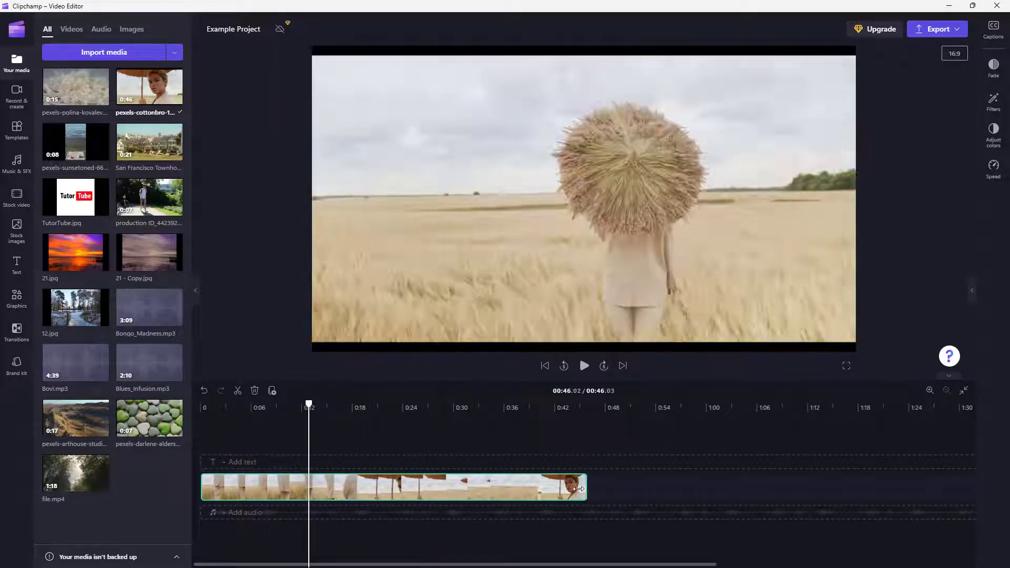
left_click(393, 487)
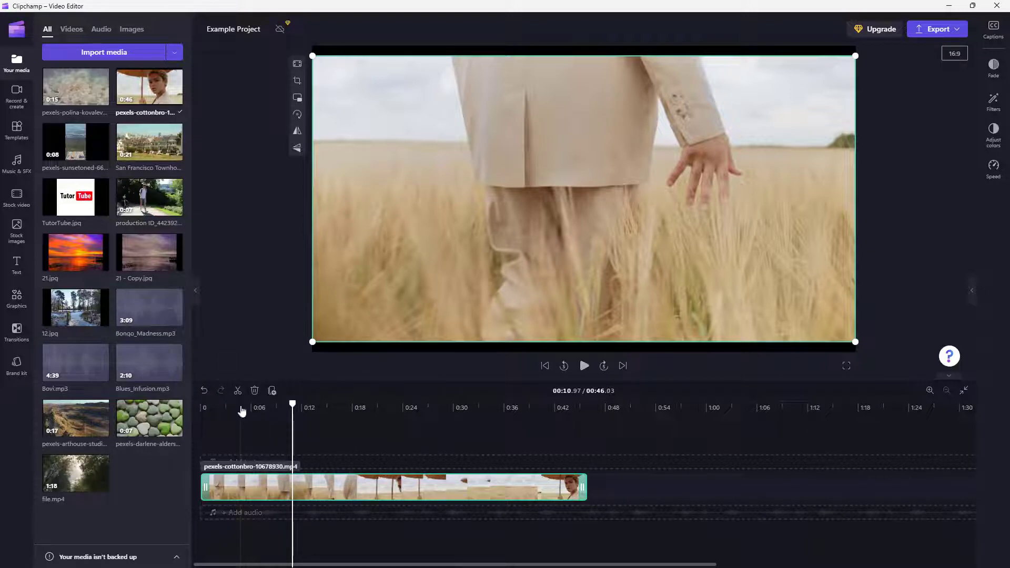
mouse_move(238, 391)
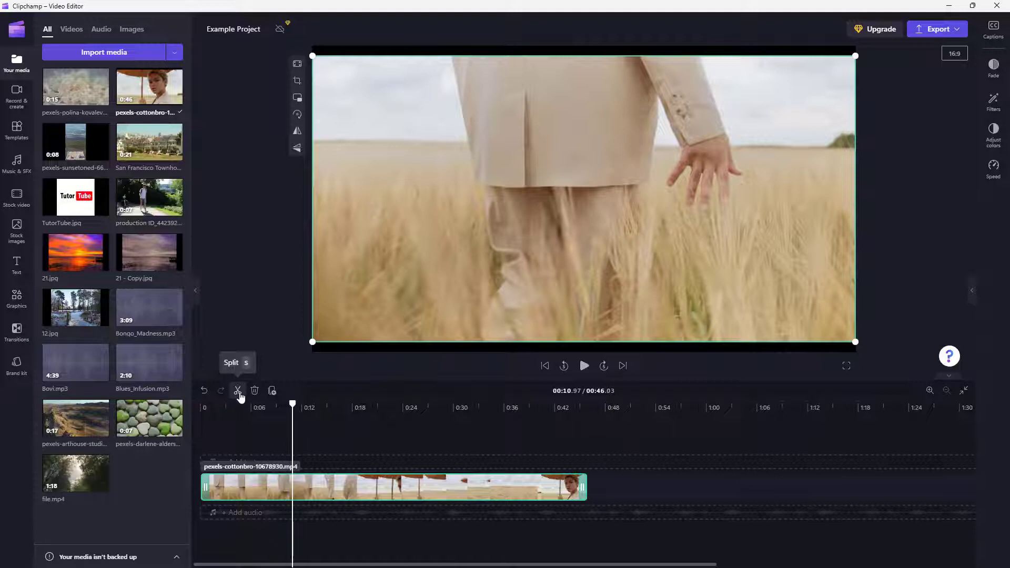
Split the wheat-field clip at 0:11 and select the second piece.
left_click(237, 390)
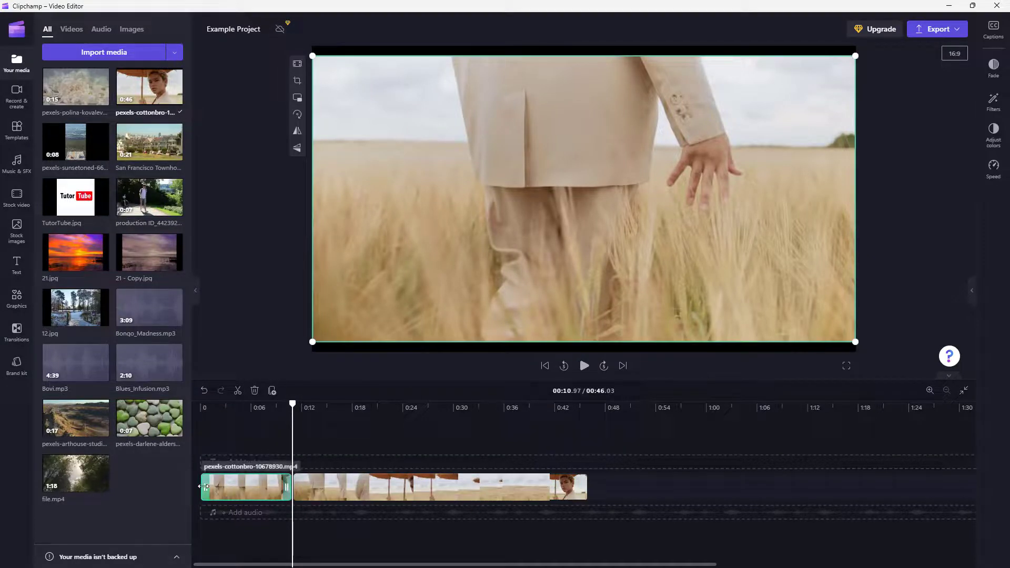
left_click(321, 407)
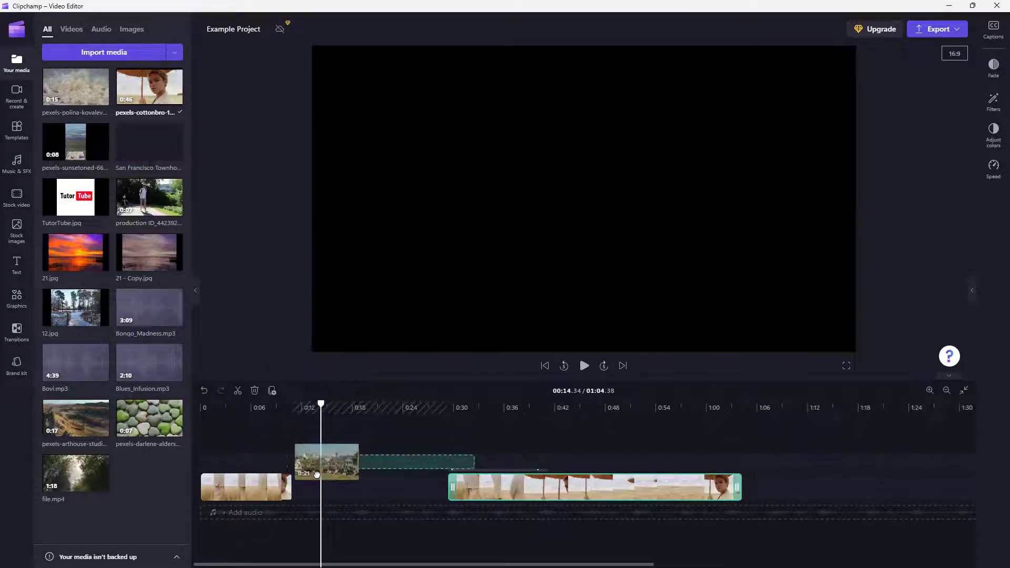
Place San Francisco Townhouses.mp4 between the wheat-field halves, undoing its accidental removal, then return to its start.
left_click(325, 462)
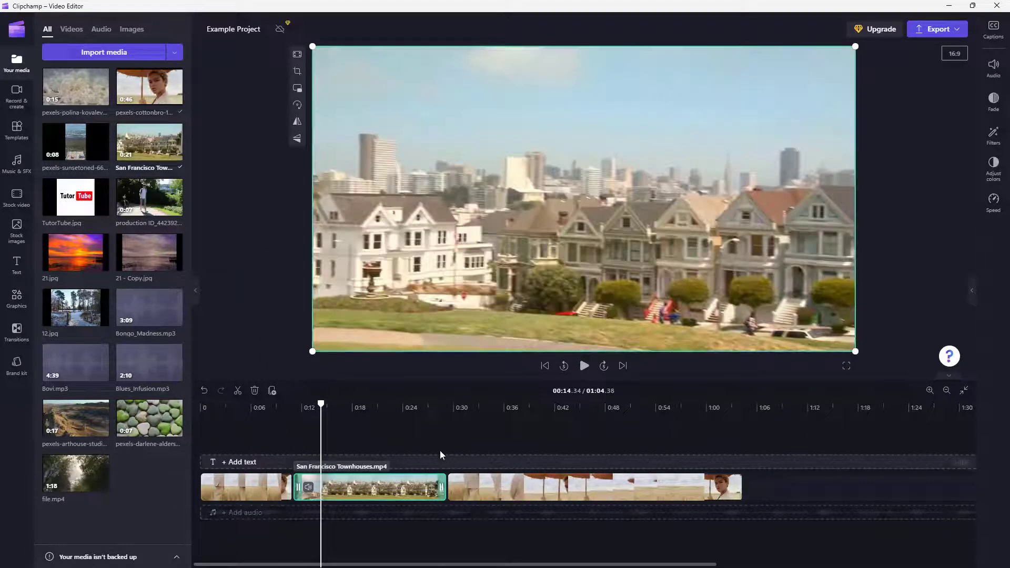
left_click(475, 407)
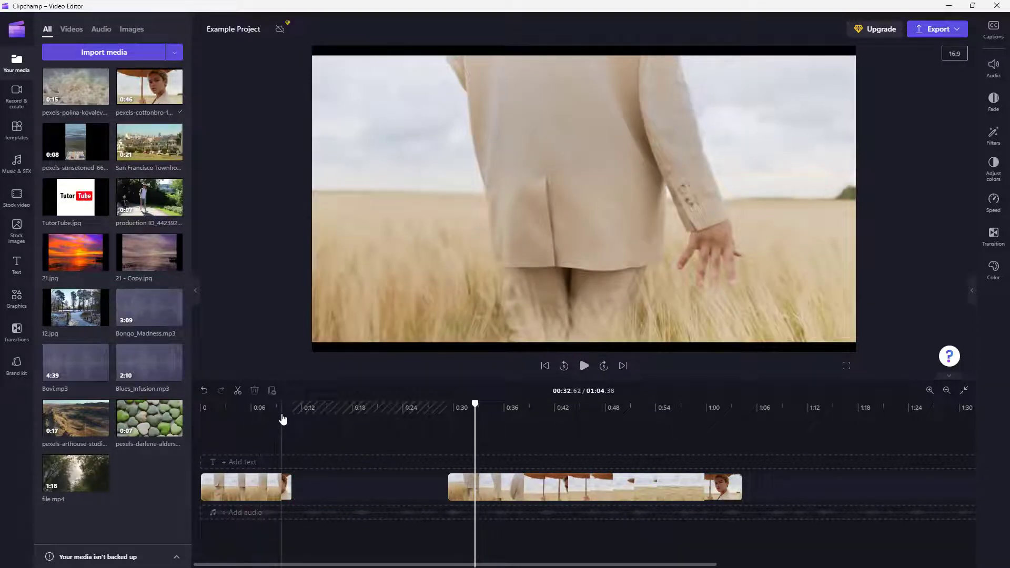
key("ctrl+z")
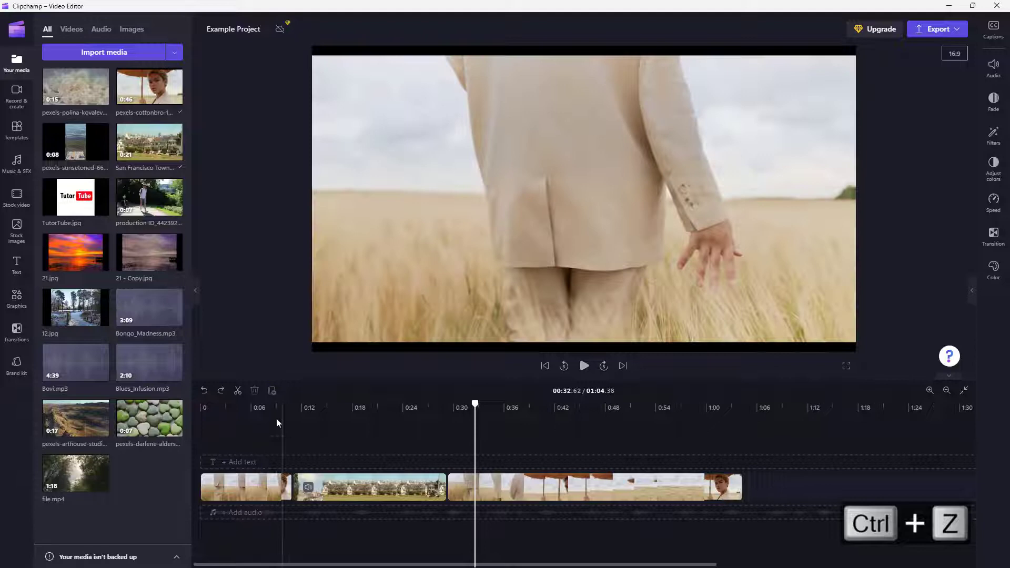
left_click(584, 365)
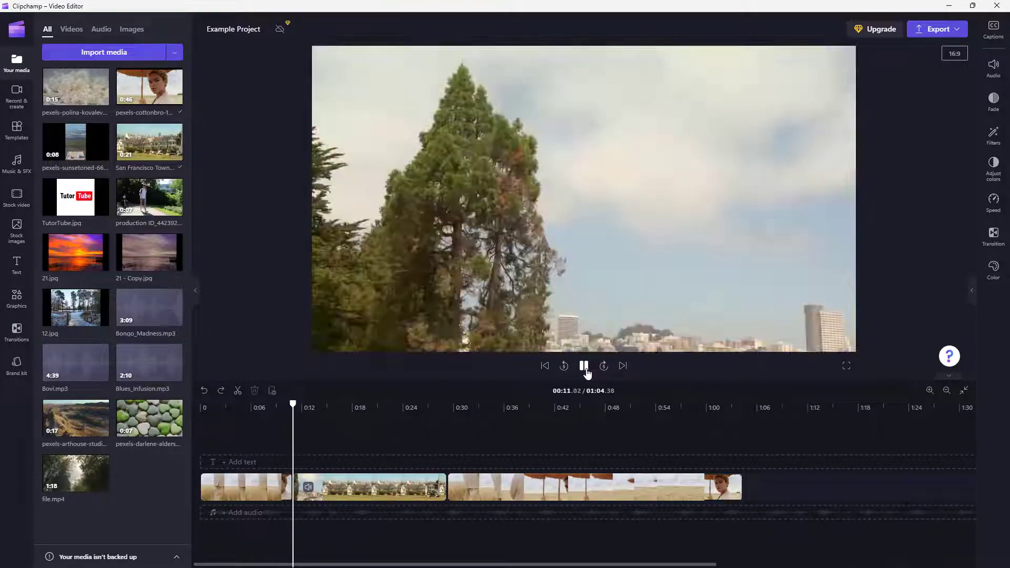
left_click(584, 365)
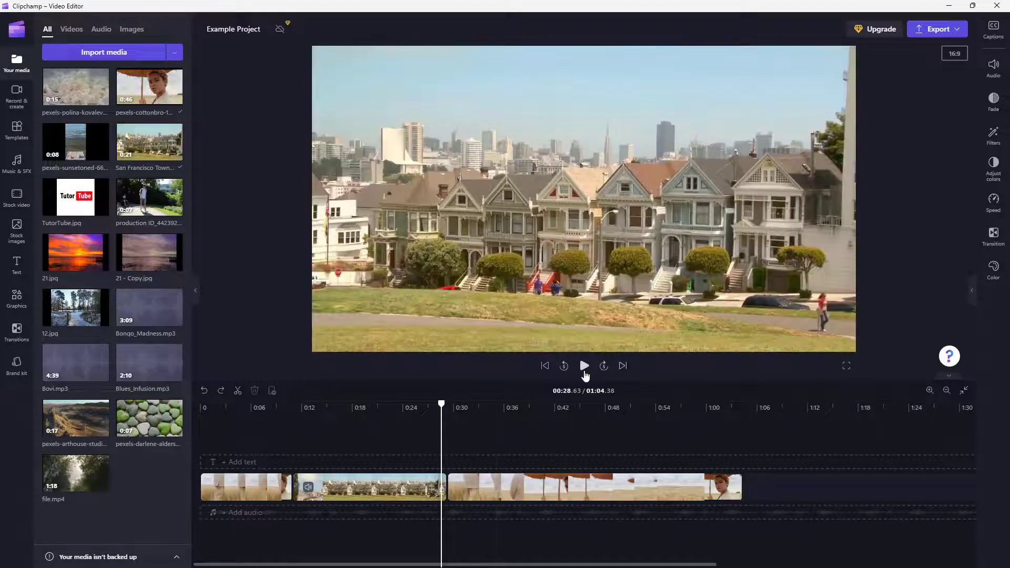
left_click(584, 367)
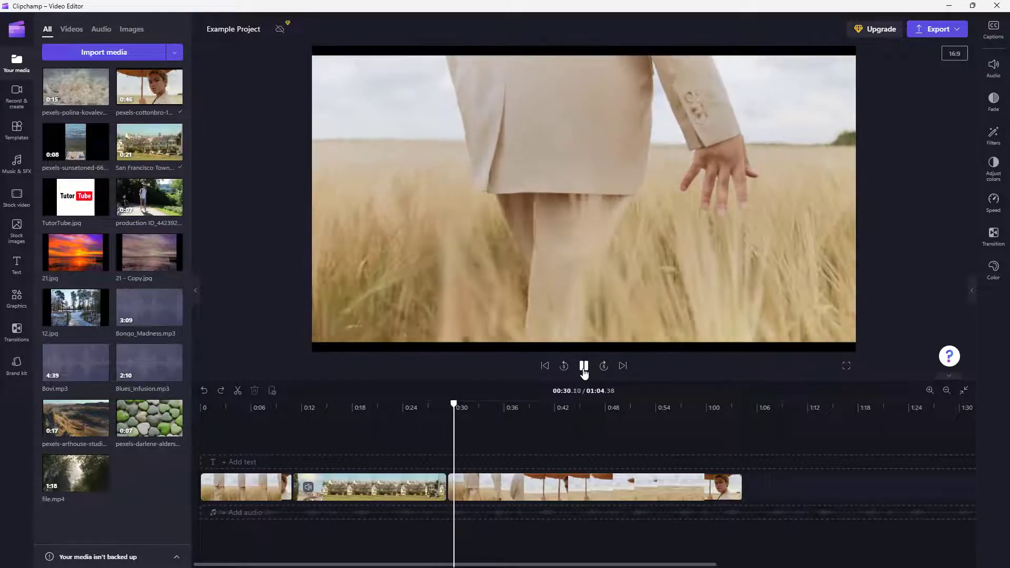
left_click(584, 366)
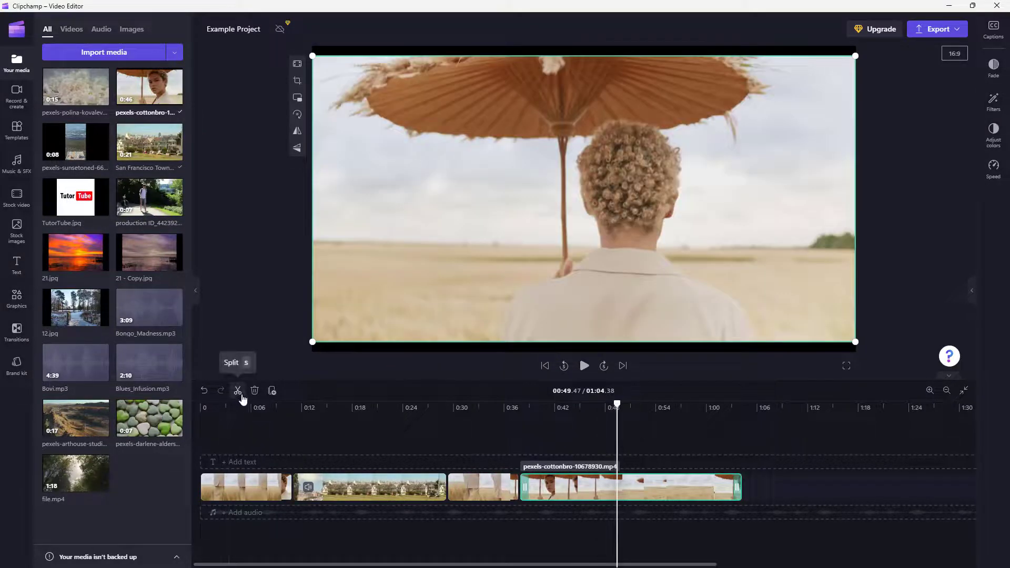
Split the last wheat-field clip at 0:49 and select the short piece after the townhouses.
left_click(237, 390)
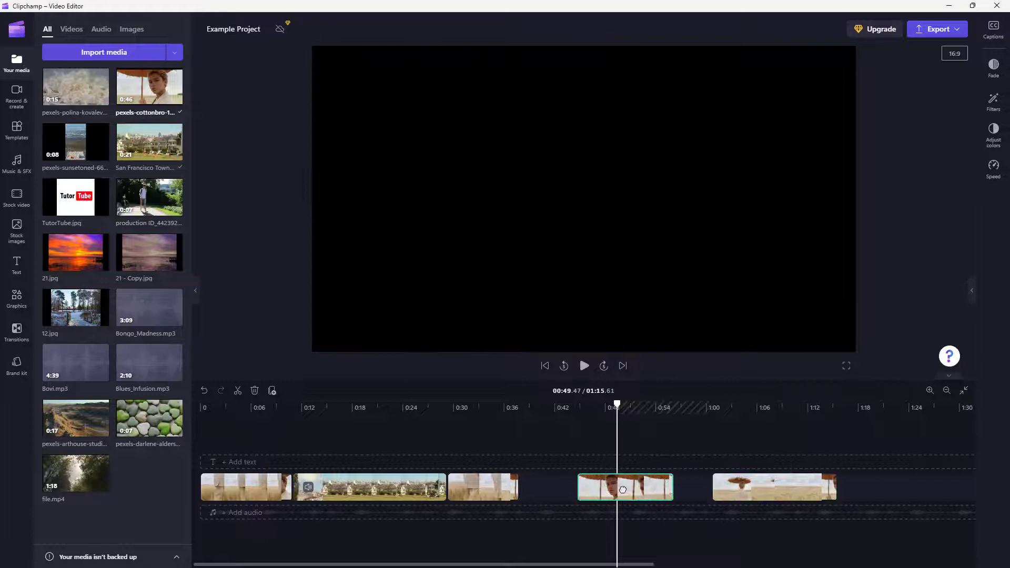
left_click(624, 488)
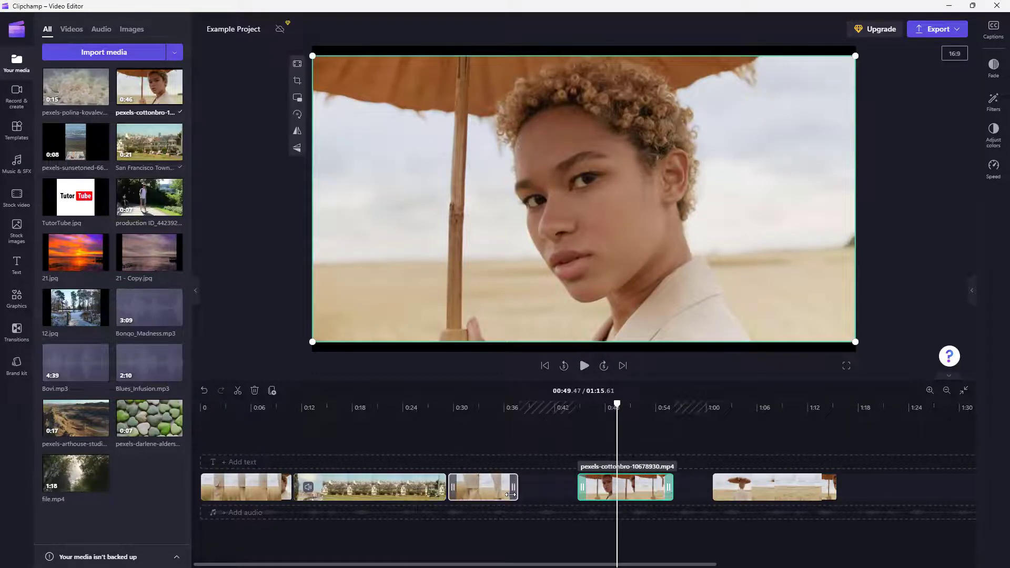